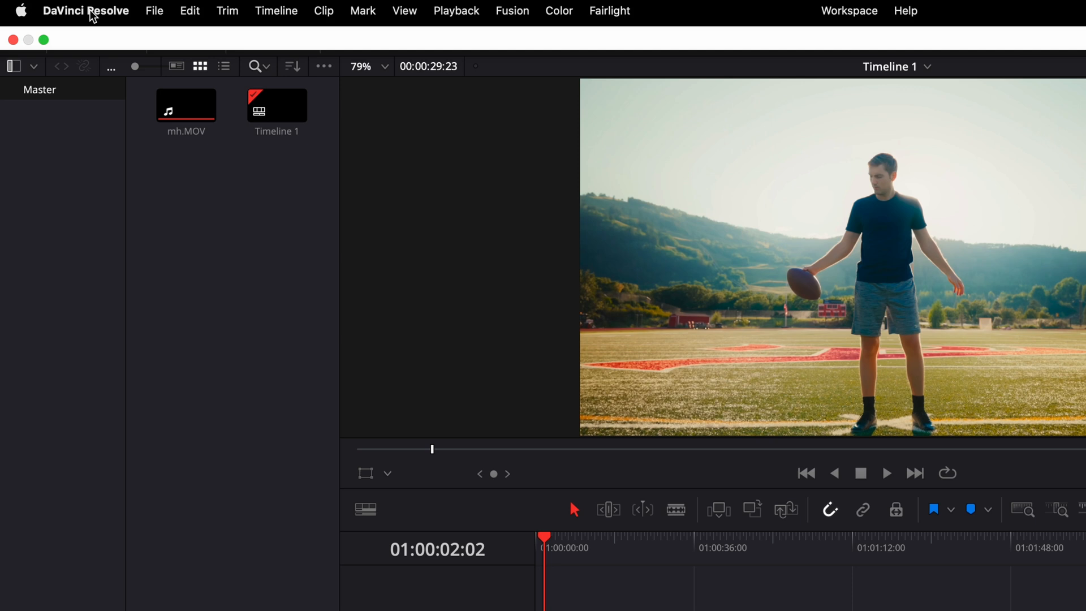
Step: Bring up the DaVinci Resolve application menu from the menu bar
{"action": "left_click", "coordinate": [85, 11]}
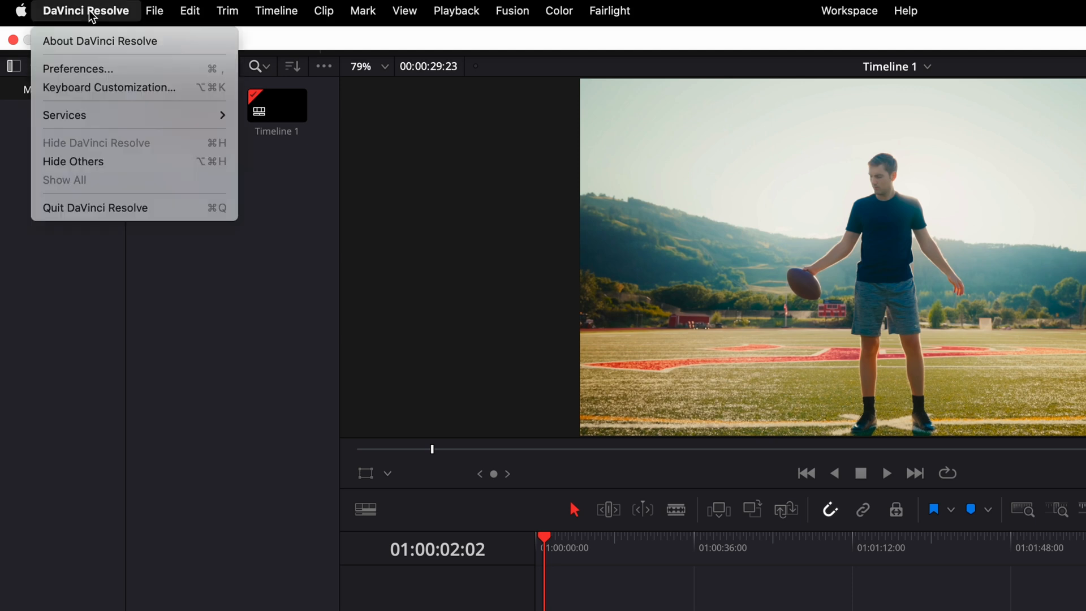
{"action": "mouse_move", "coordinate": [108, 87]}
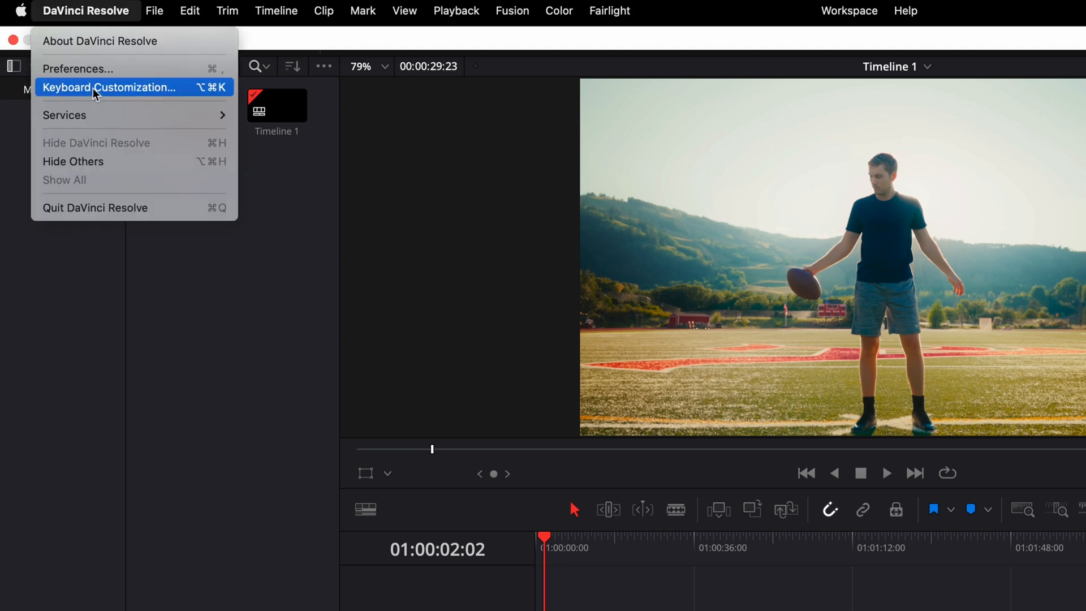
Step: In Keyboard Customization, assign Q to Trim > Ripple > Start to Playhead, accepting the viewer conflict
{"action": "left_click", "coordinate": [109, 87]}
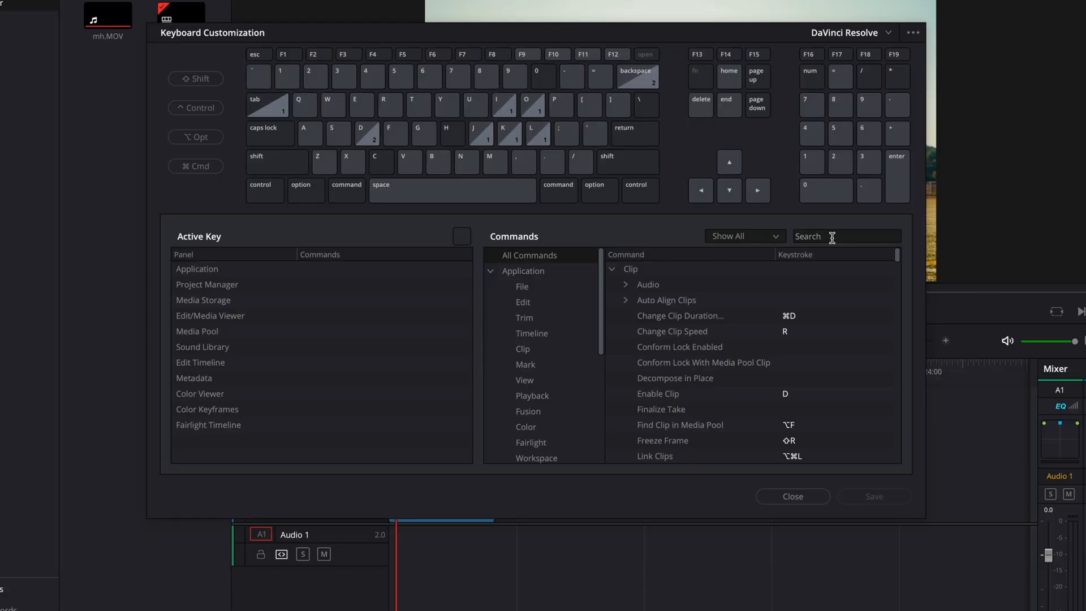
{"action": "type", "text": "s"}
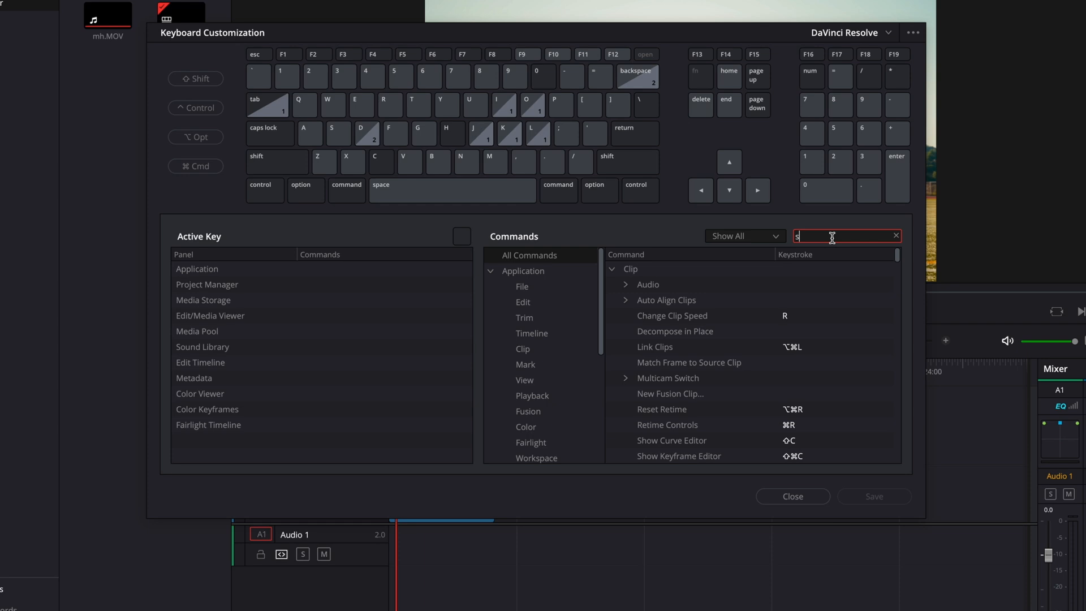
{"action": "type", "text": "start to"}
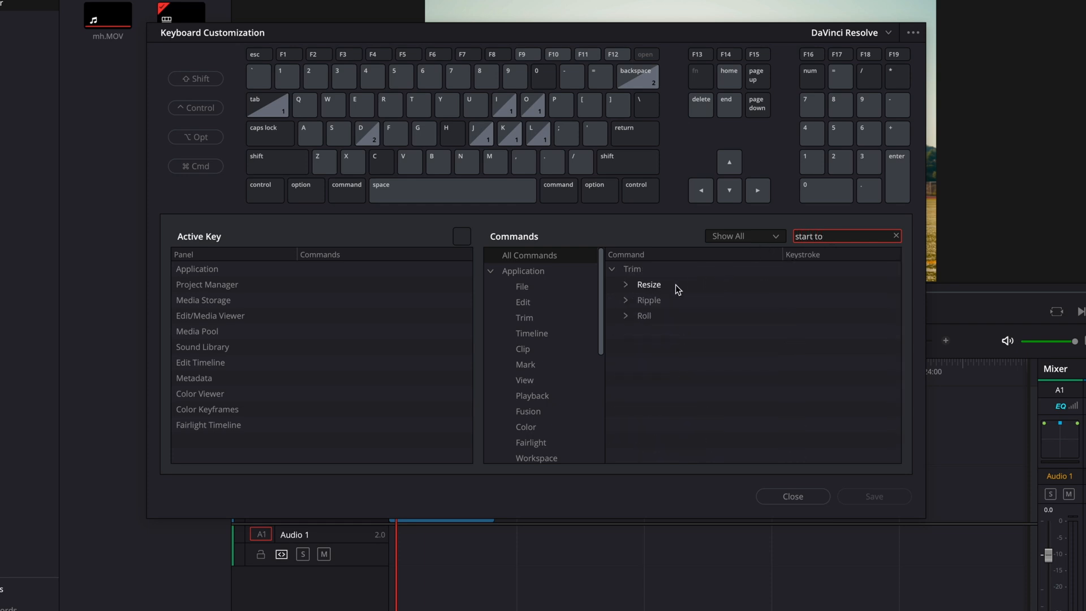
{"action": "left_click", "coordinate": [626, 300]}
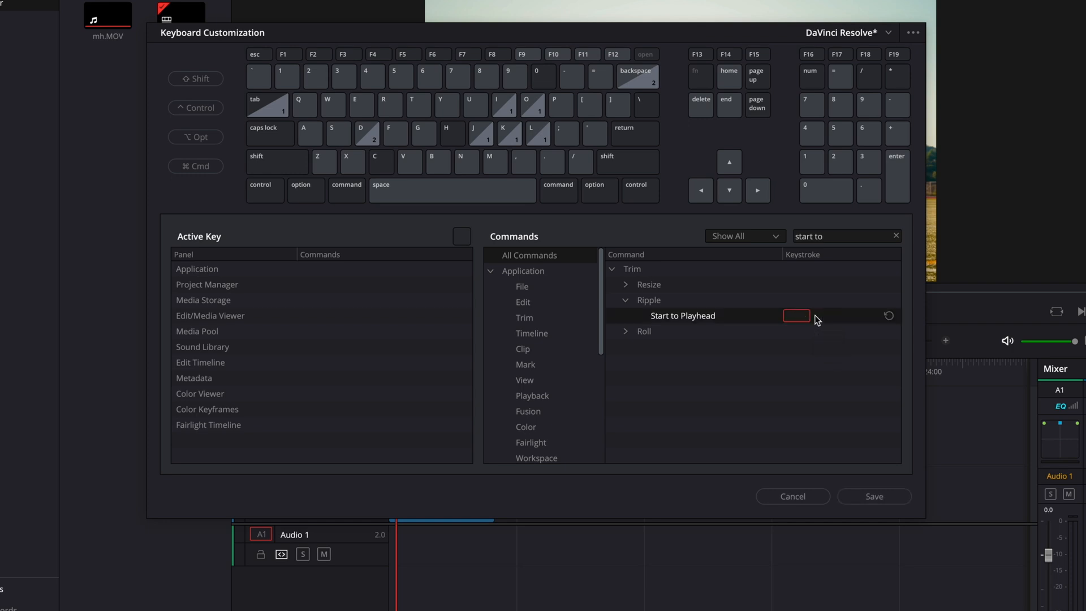
{"action": "type", "text": "Q"}
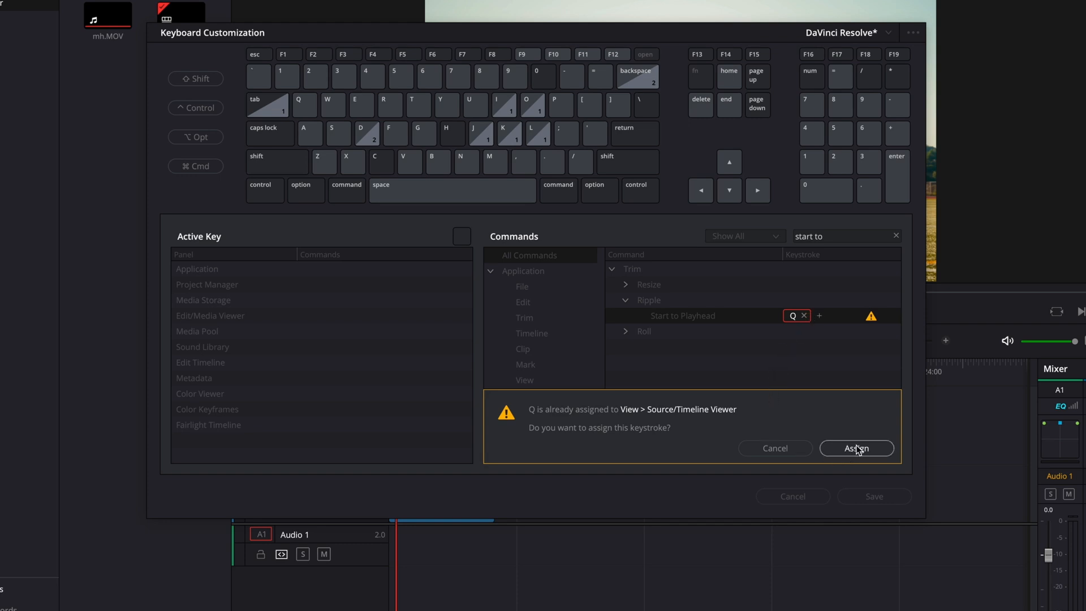
{"action": "left_click", "coordinate": [856, 448]}
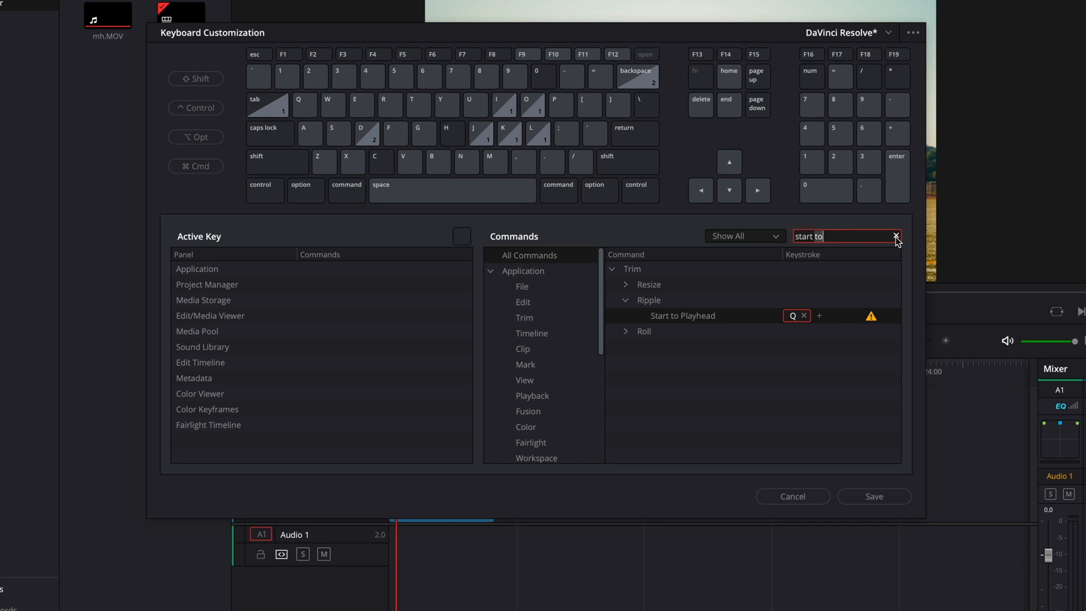
Step: Find Ripple End to Playhead via an 'end' search and clear its ⇧⌘] shortcut for W
{"action": "left_click", "coordinate": [895, 236]}
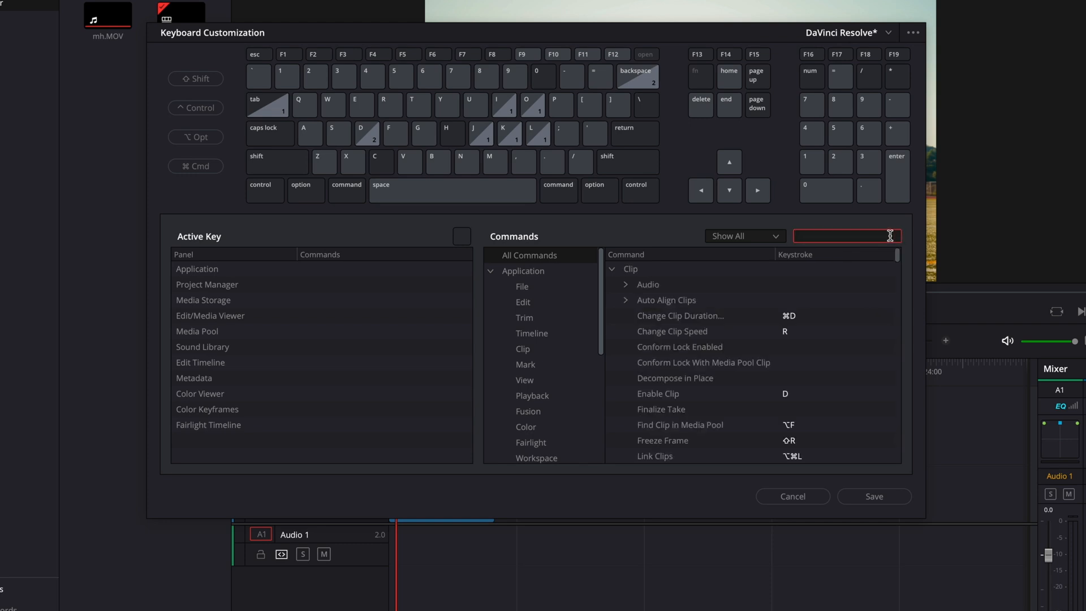
{"action": "type", "text": "end to"}
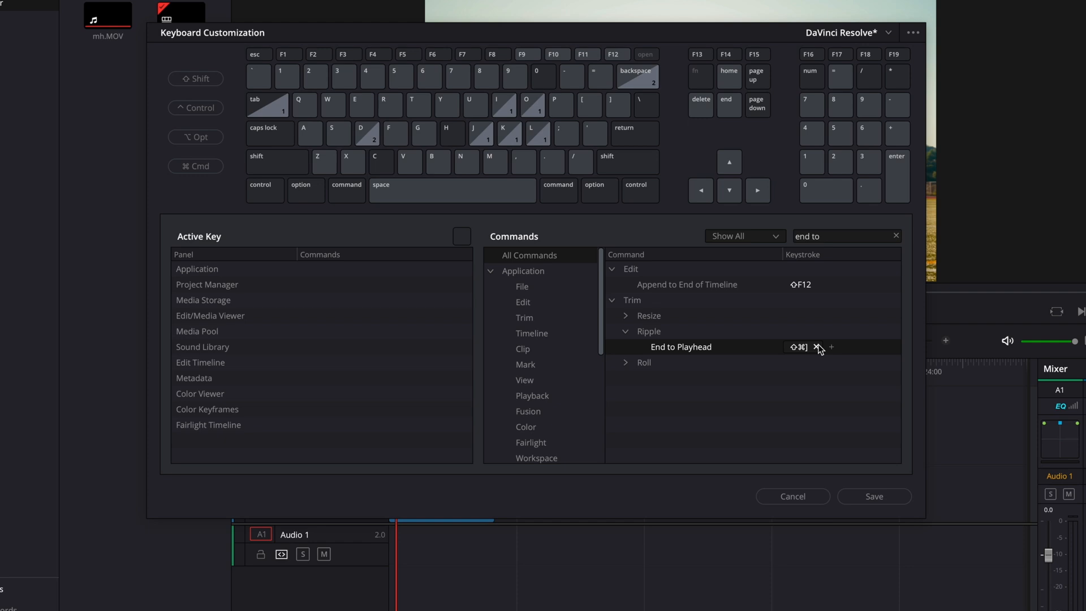
{"action": "left_click", "coordinate": [800, 347]}
{"action": "type", "text": "W"}
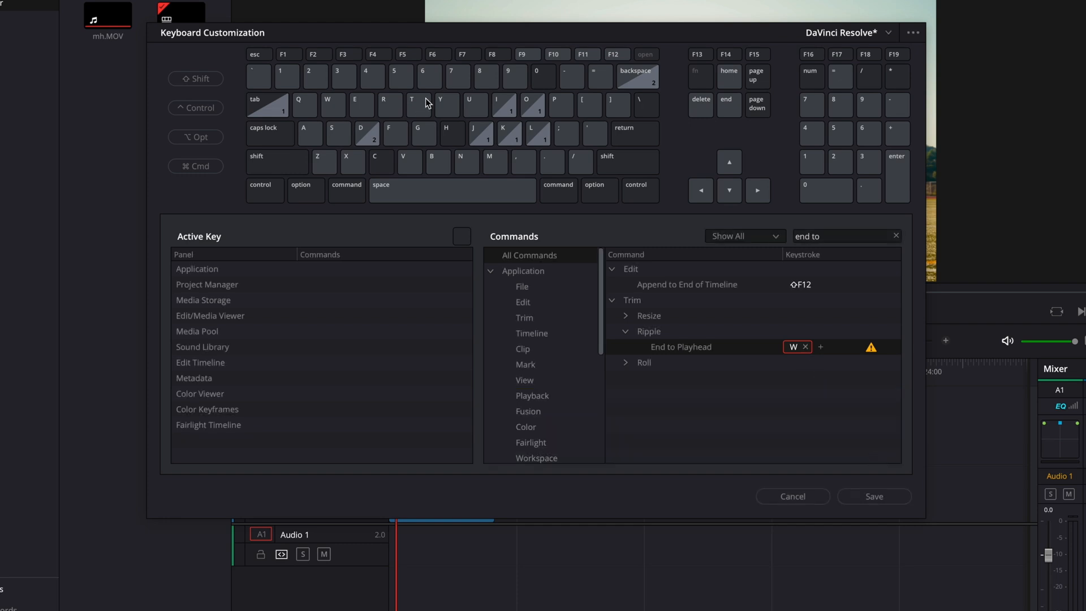
{"action": "mouse_move", "coordinate": [308, 112]}
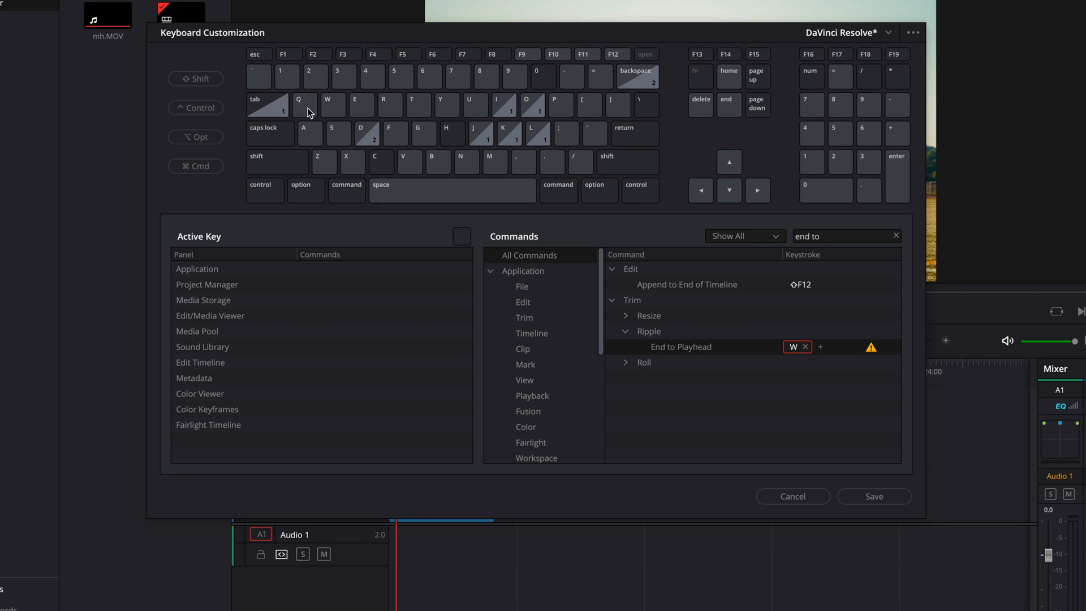
Step: Inspect the Q key's assignments and search 'source' to locate Source/Timeline Viewer
{"action": "left_click", "coordinate": [304, 105]}
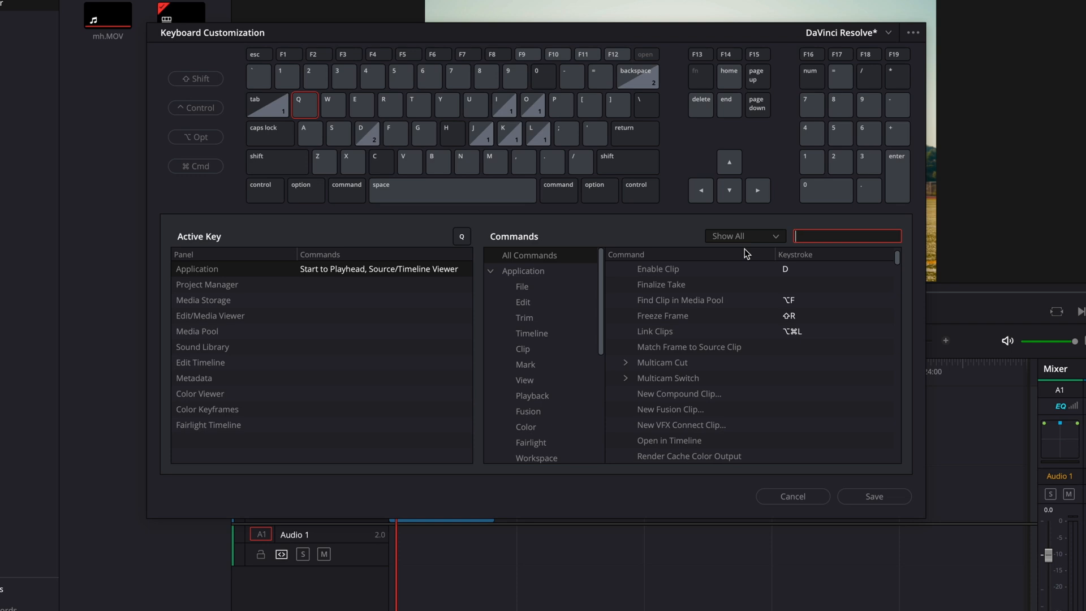
{"action": "type", "text": "source"}
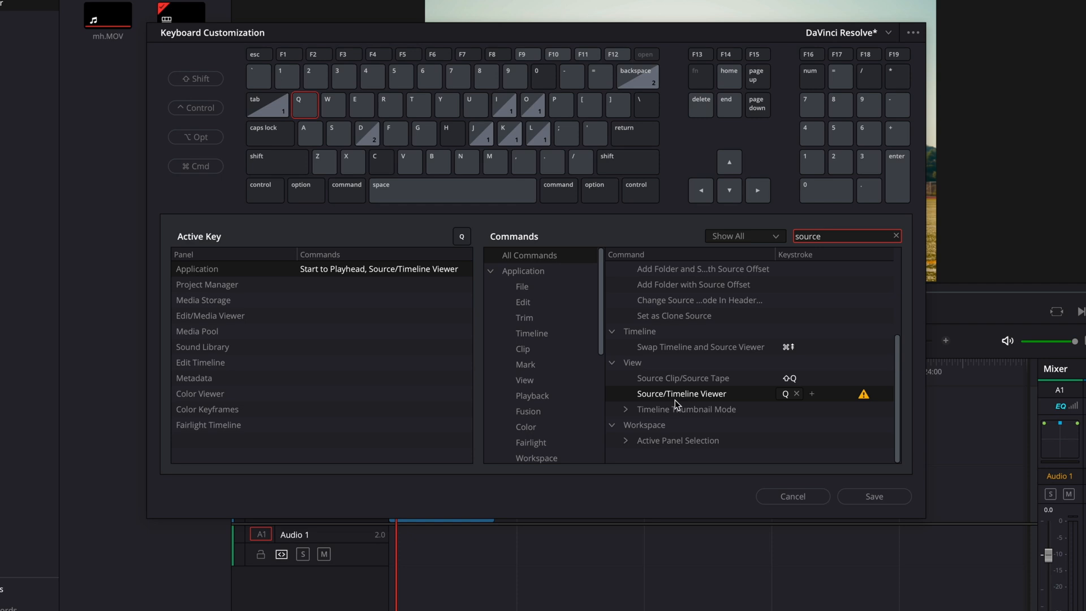
{"action": "mouse_move", "coordinate": [732, 398]}
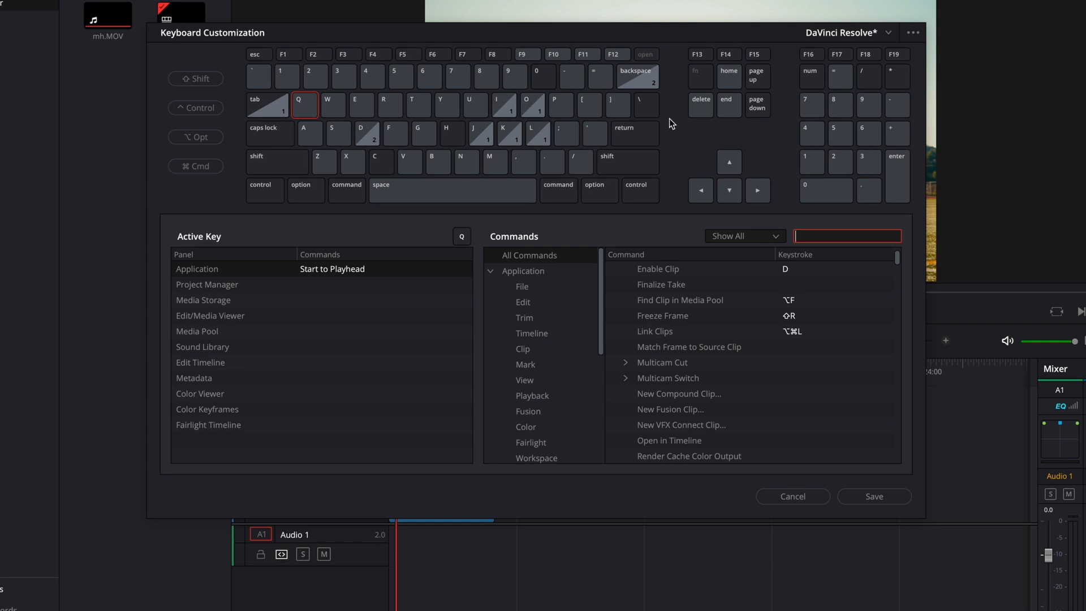
Step: Inspect the W key's assignments and remove W from Trim > Dynamic Trim Mode
{"action": "left_click", "coordinate": [328, 104]}
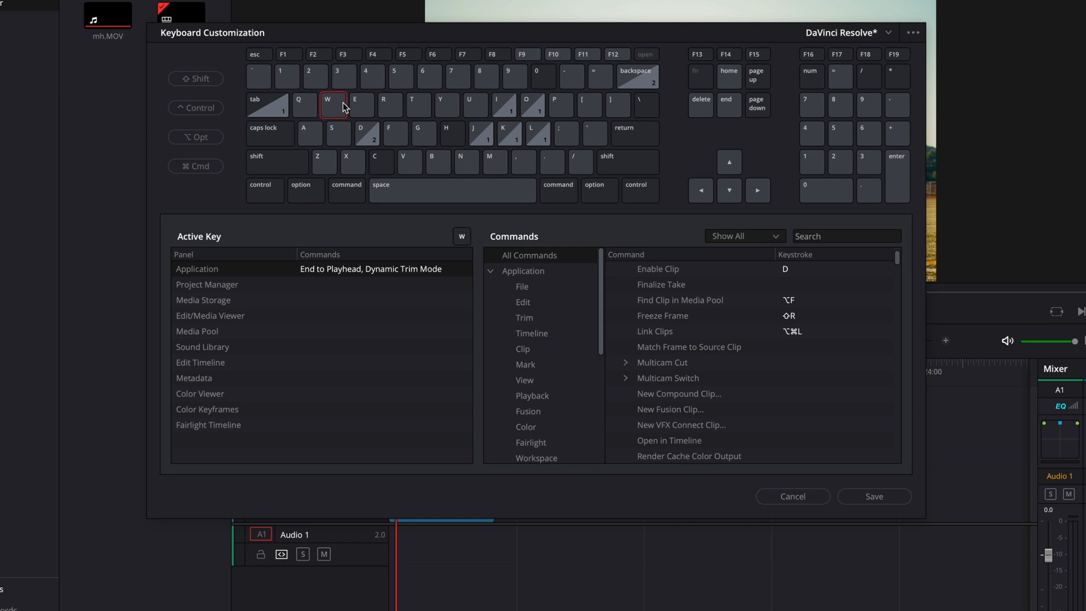
{"action": "mouse_move", "coordinate": [410, 129]}
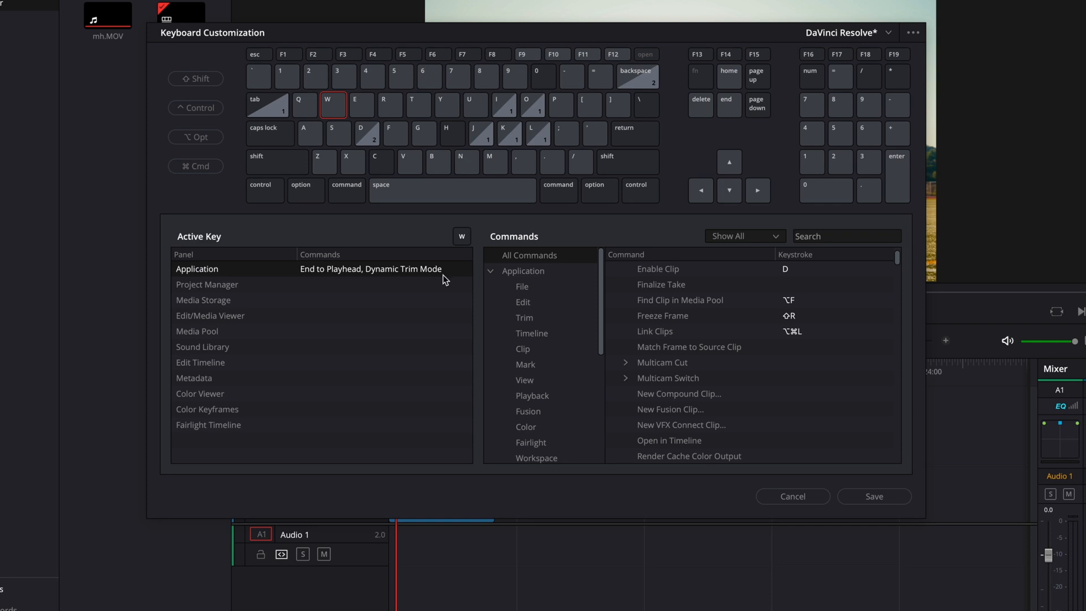
{"action": "left_click", "coordinate": [846, 236]}
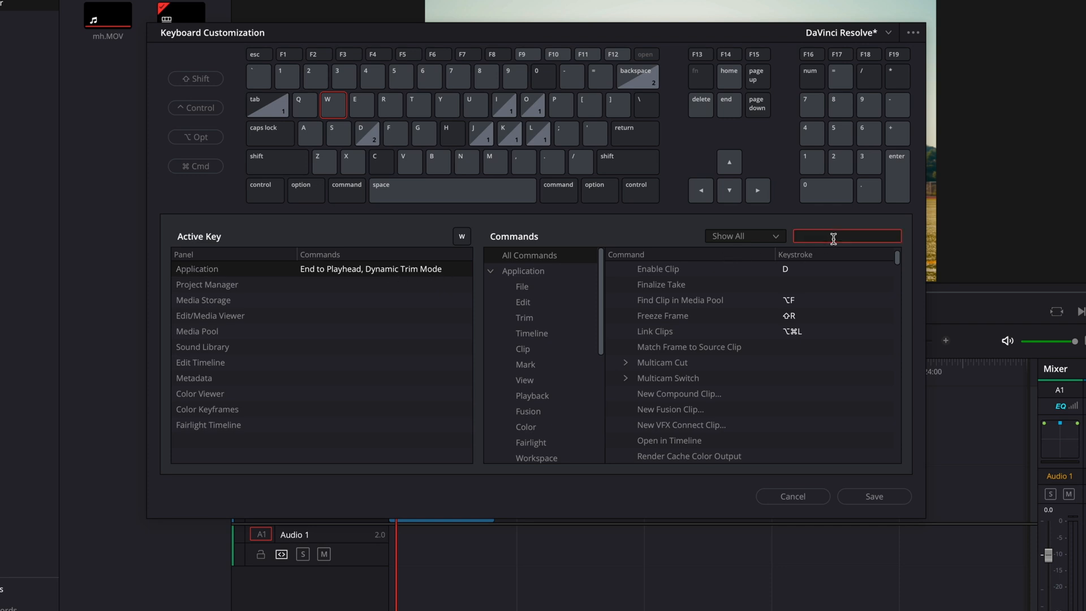
{"action": "type", "text": "dynamic"}
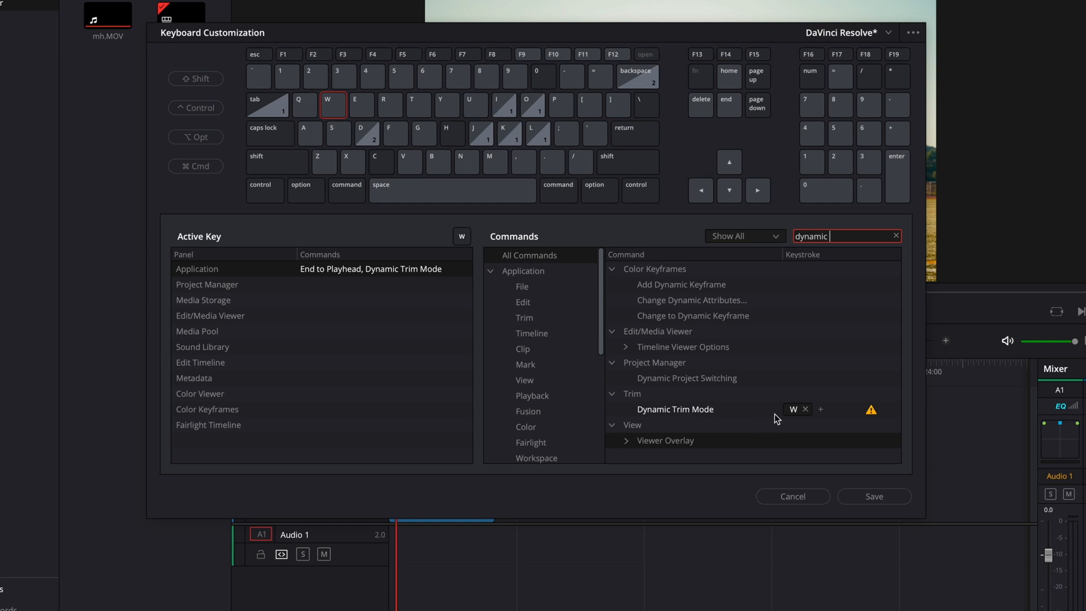
{"action": "left_click", "coordinate": [806, 409]}
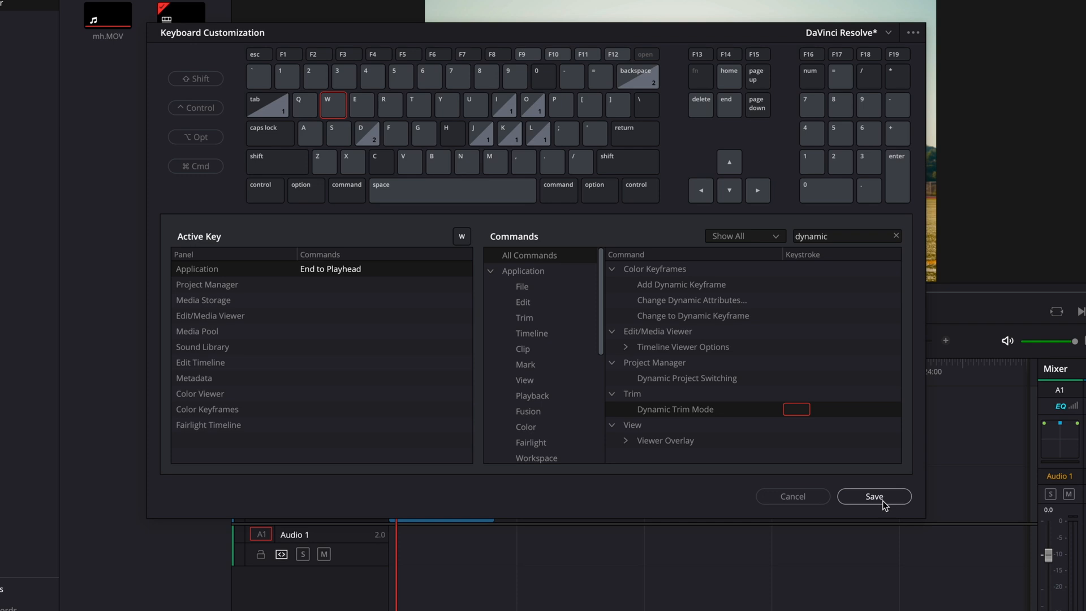
Step: Save the keyboard mapping as a preset named with '1'
{"action": "left_click", "coordinate": [873, 496]}
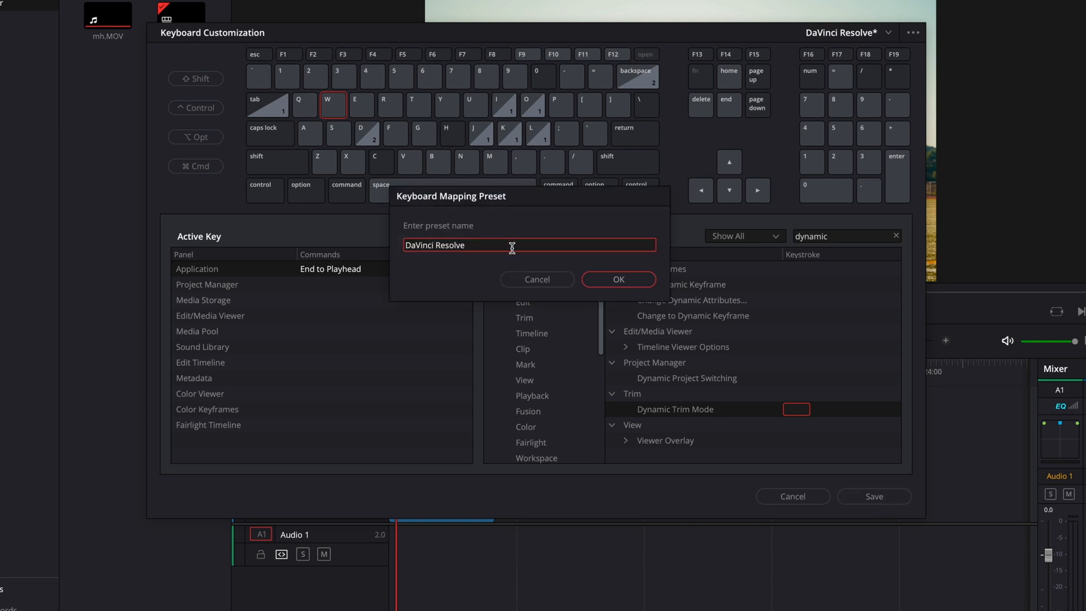
{"action": "type", "text": "1"}
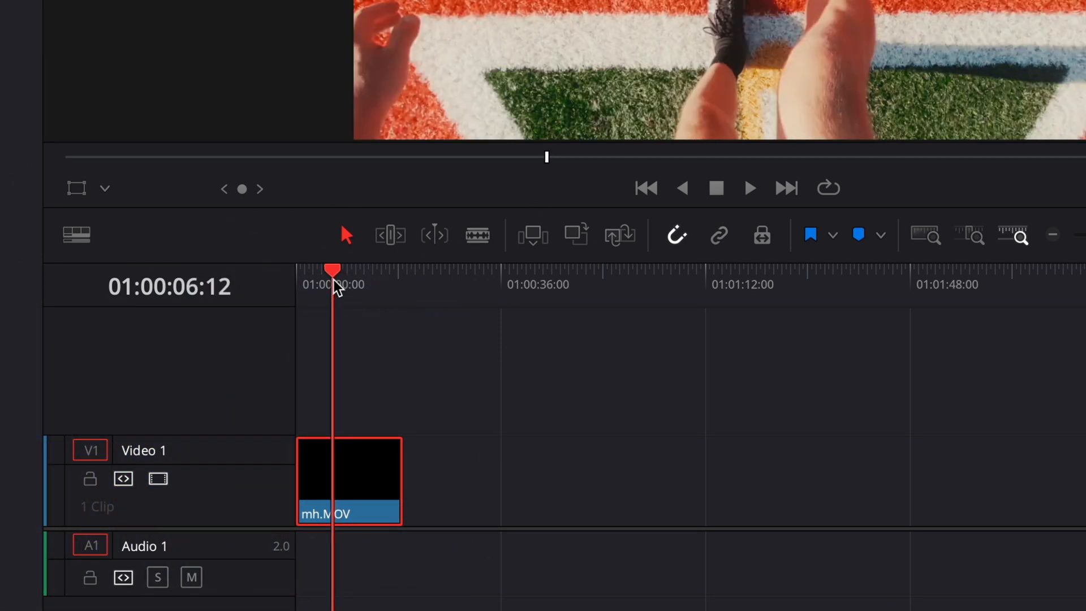
Step: Scrub the playhead later into the mh.MOV clip to 01:00:12:19
{"action": "left_click_drag", "start_coordinate": [332, 270], "coordinate": [371, 270]}
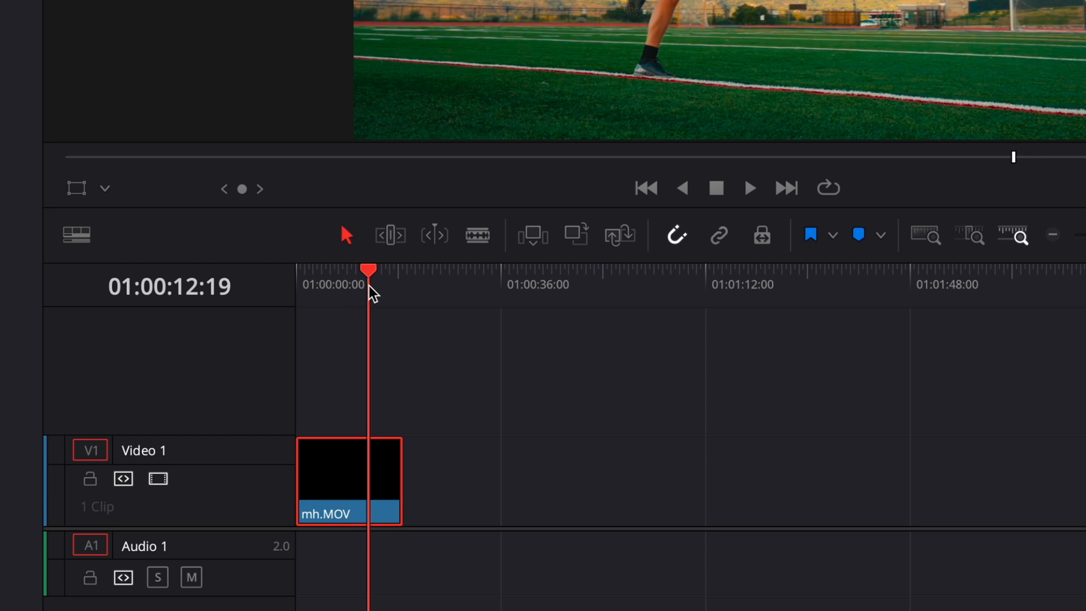